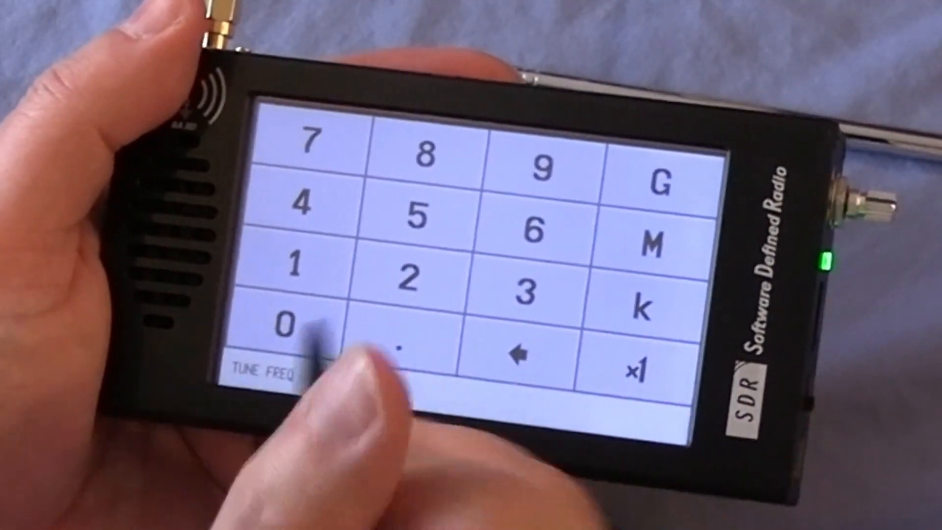
# Step: Tap a digit on the SDR's TUNE FREQ keypad to enter a new frequency
pyautogui.click(294, 208)
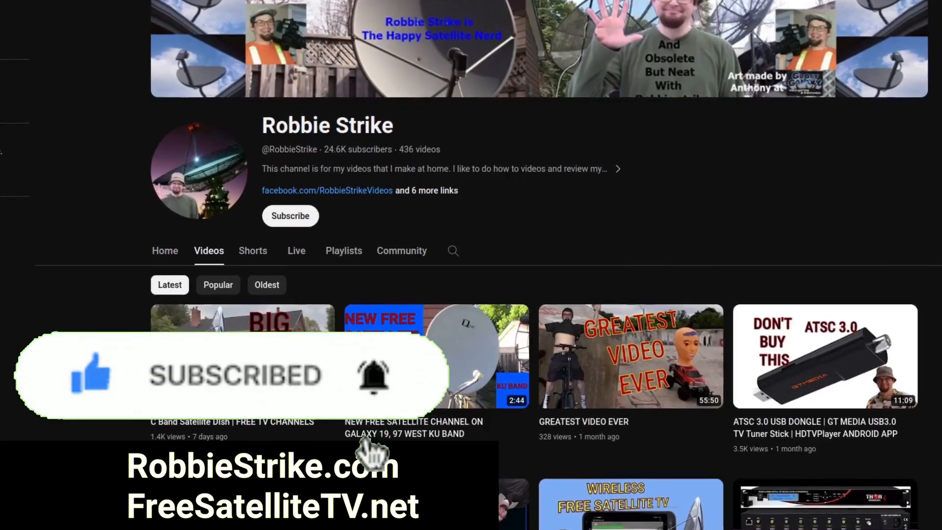
# Step: Scroll down the channel's Videos grid to show older uploads
pyautogui.scroll(-3)
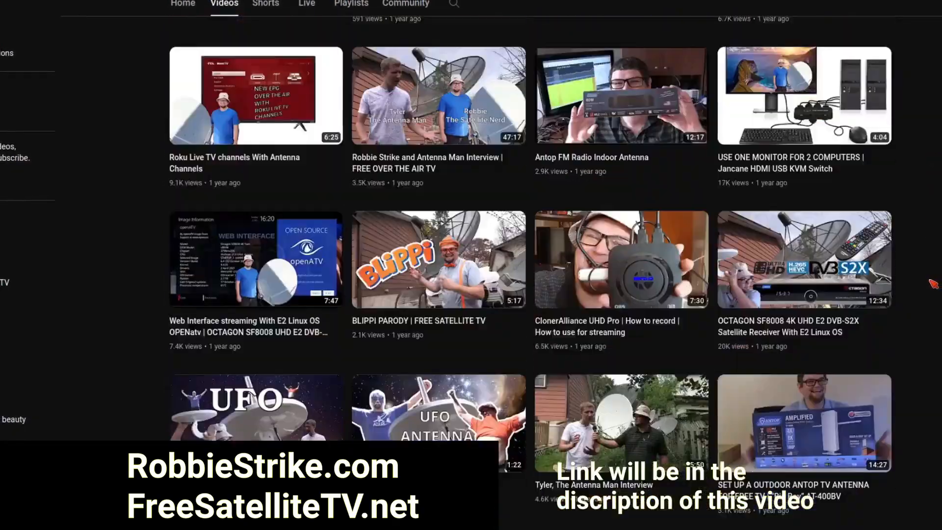
pyautogui.scroll(-3)
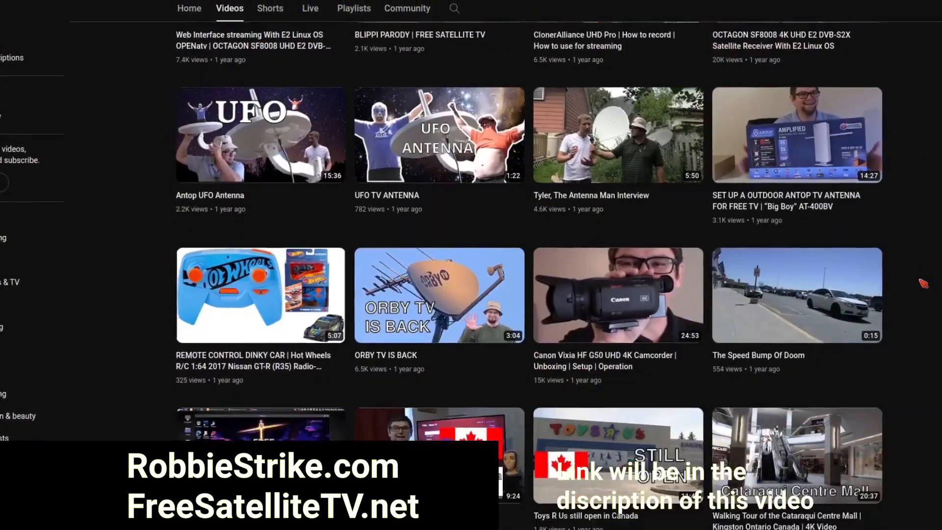
pyautogui.scroll(-3)
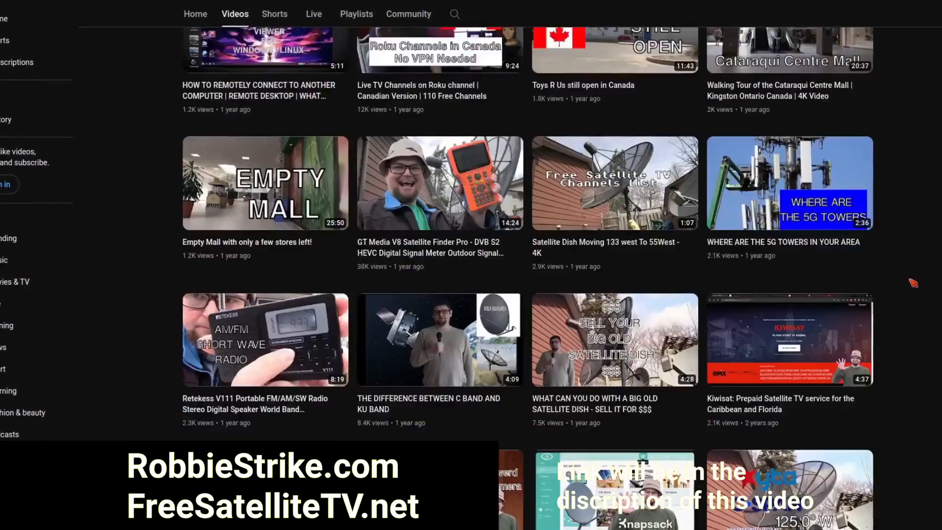